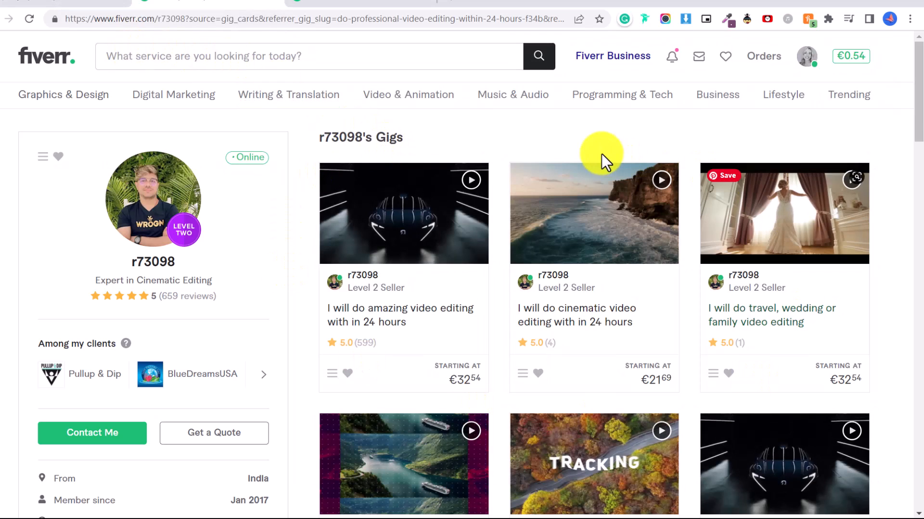
mouse_move(287, 258)
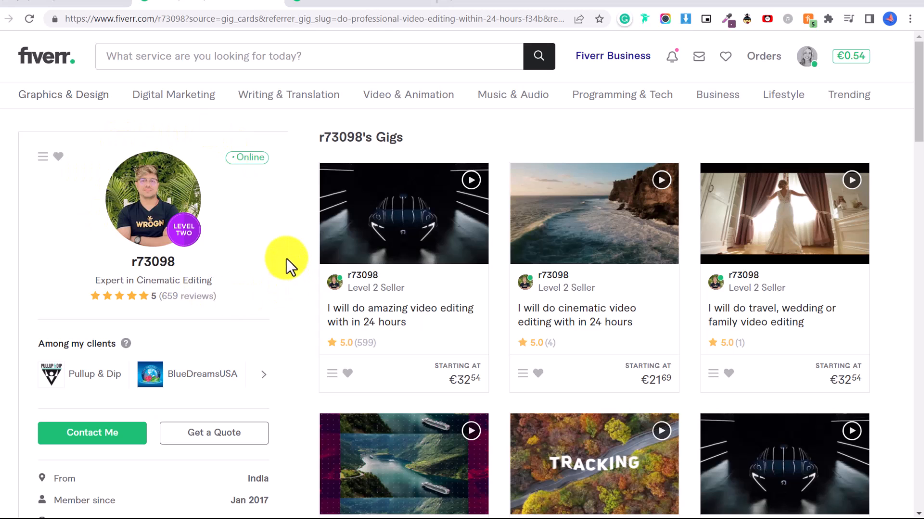
Scroll the example seller's profile down to its 'Successfully completed' Learn course section
scroll(down, 3)
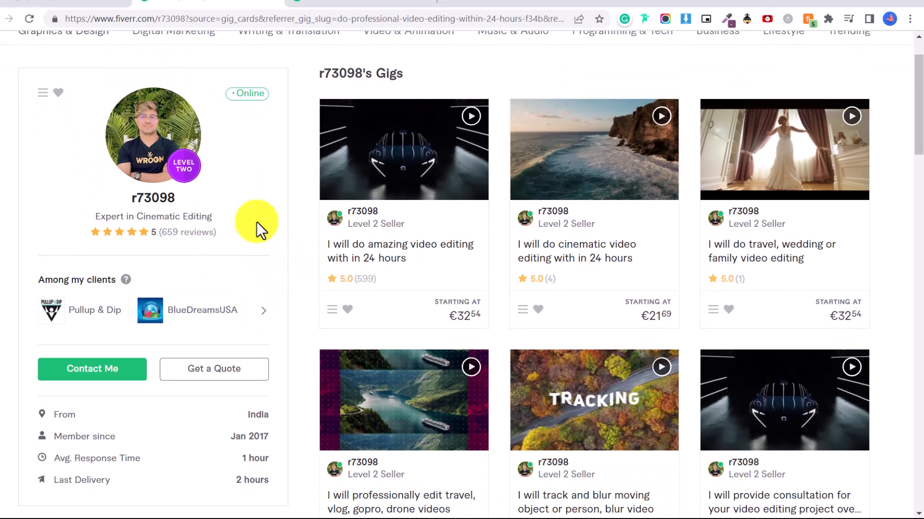
scroll(down, 3)
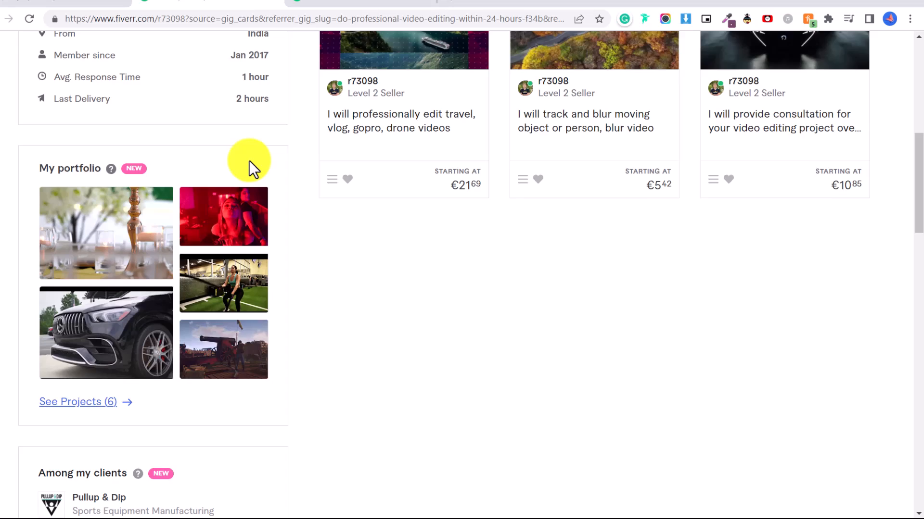
scroll(down, 3)
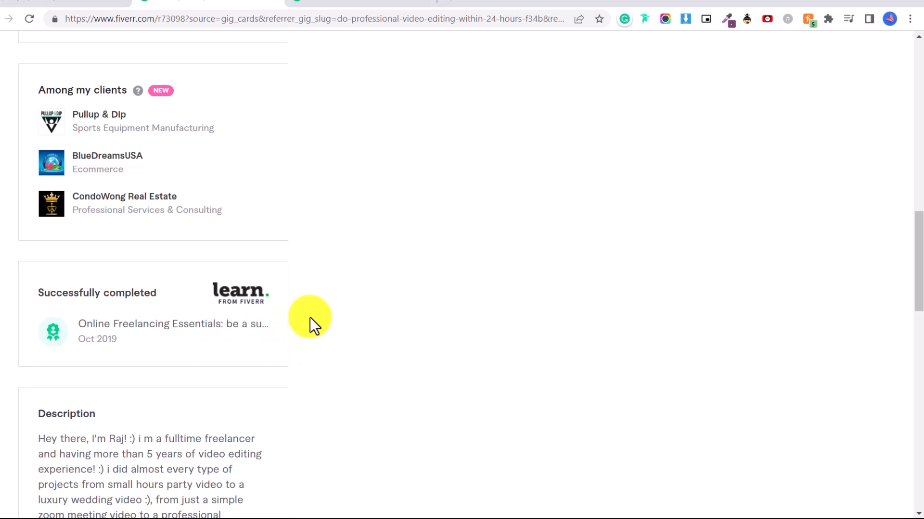
mouse_move(302, 329)
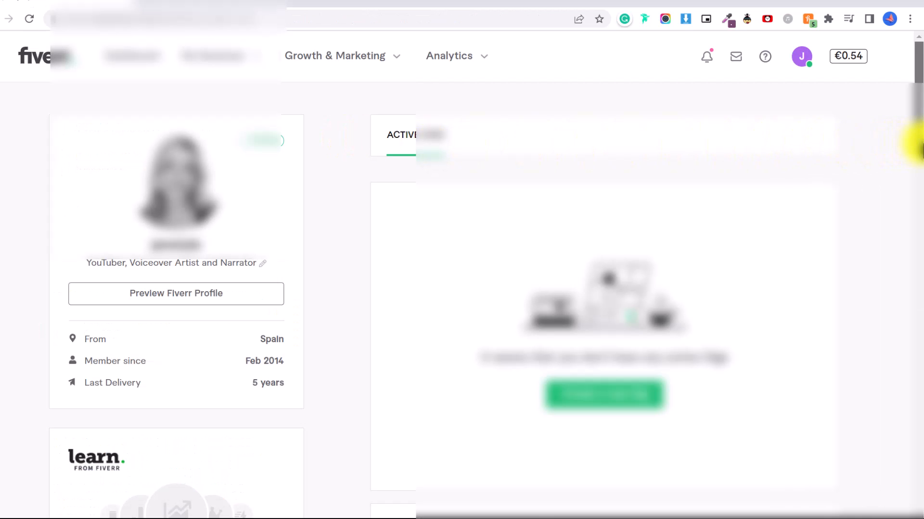
Reach the 'Earn badges and stand out' card on your profile and enroll into Fiverr Learn
scroll(down, 3)
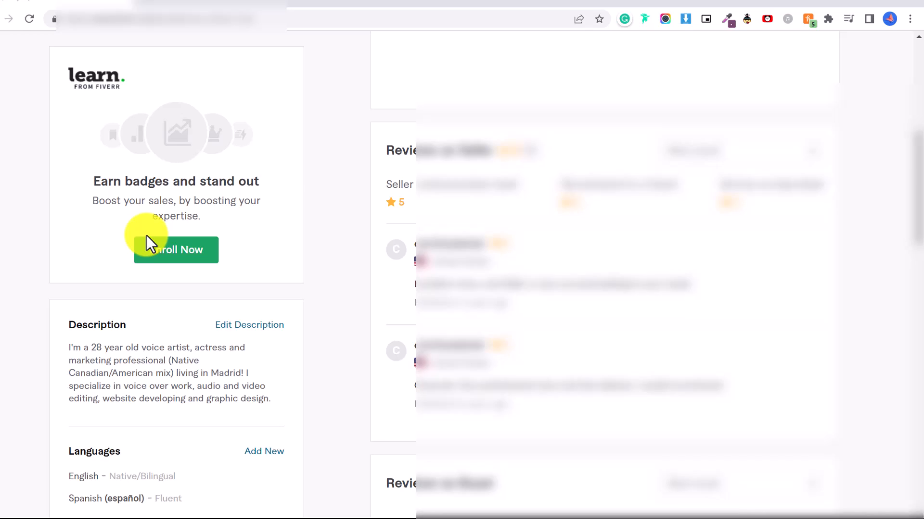
click(175, 249)
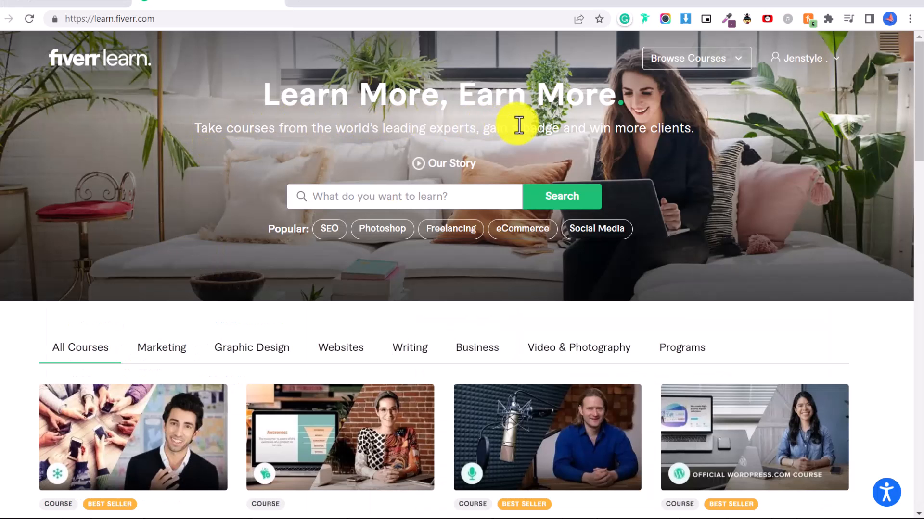
mouse_move(577, 130)
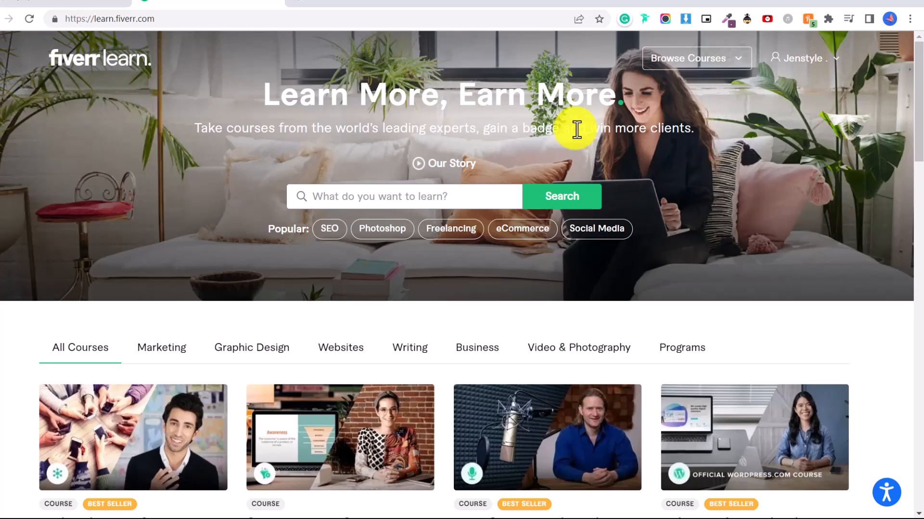
Browse past the featured courses and go to the full All Courses catalogue
scroll(down, 3)
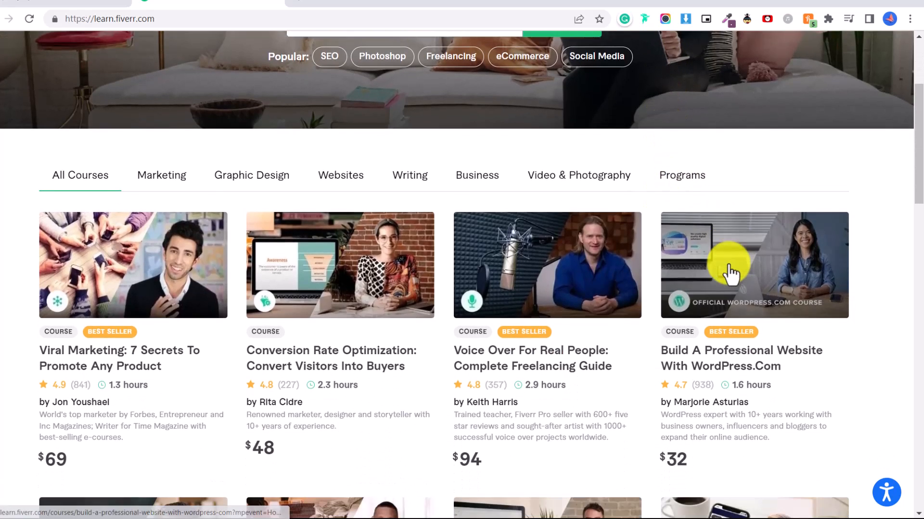
scroll(down, 3)
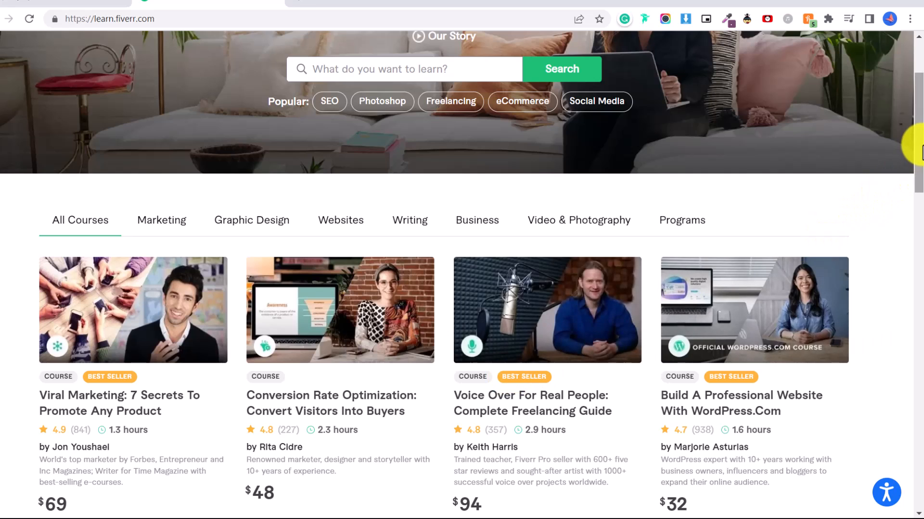
scroll(down, 3)
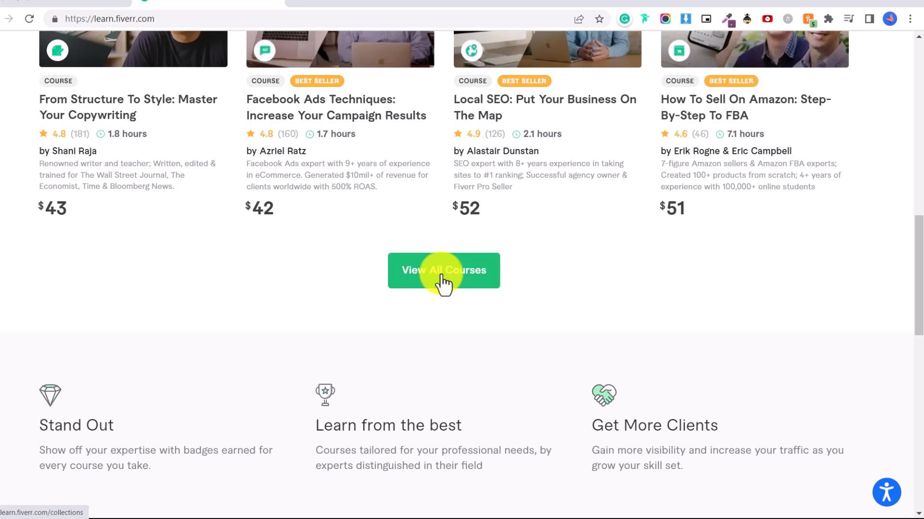
click(444, 271)
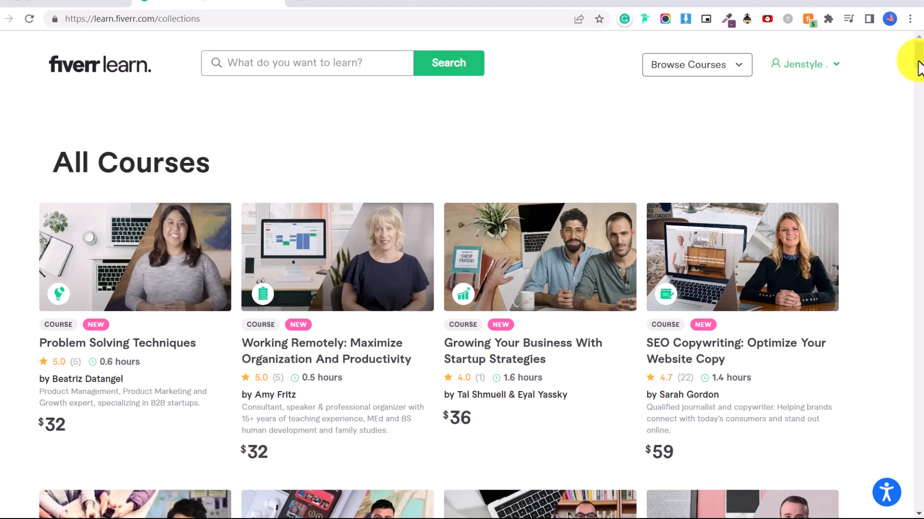
mouse_move(855, 124)
text($0)
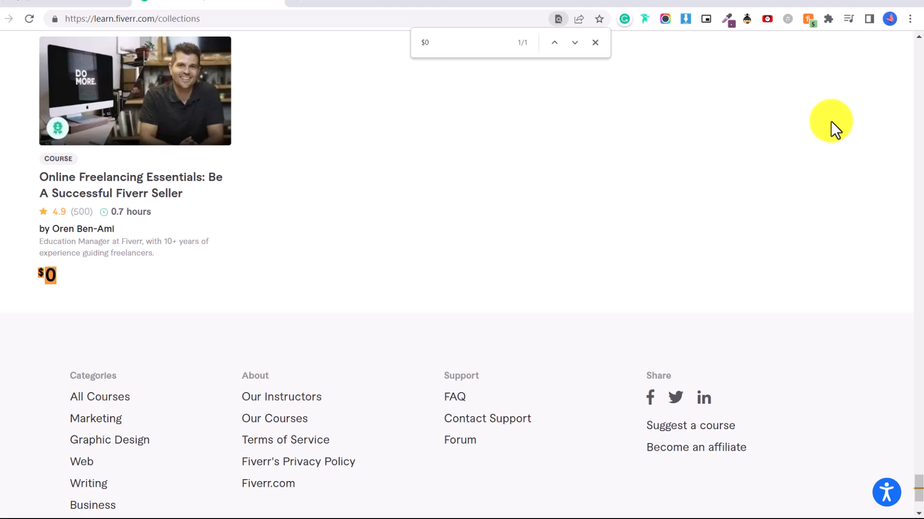
Find the $0 course and open Online Freelancing Essentials: Be A Successful Fiverr Seller
click(466, 42)
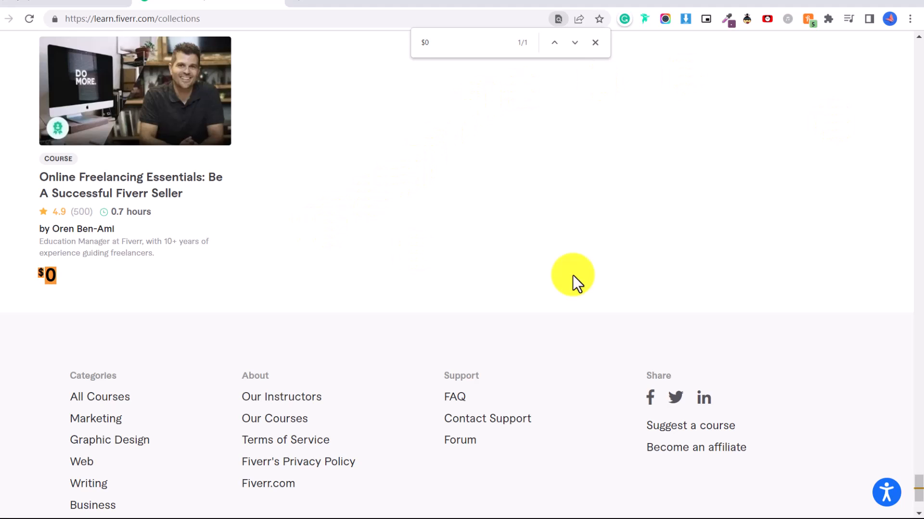
click(136, 185)
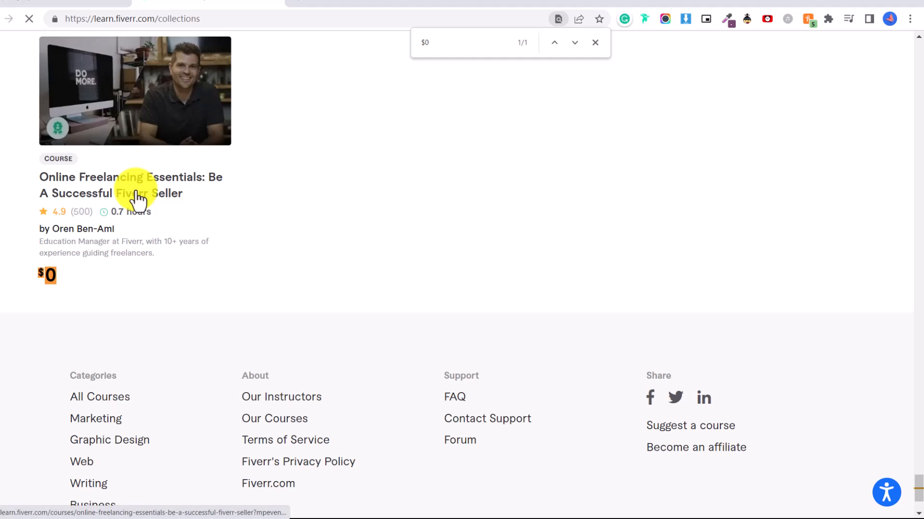
click(131, 184)
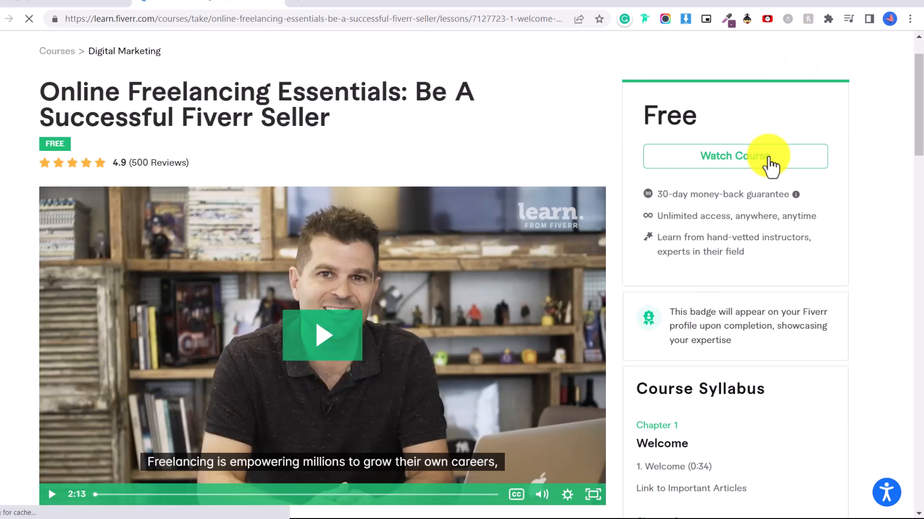
Start the course player and mark lessons done with Complete & Continue
click(734, 156)
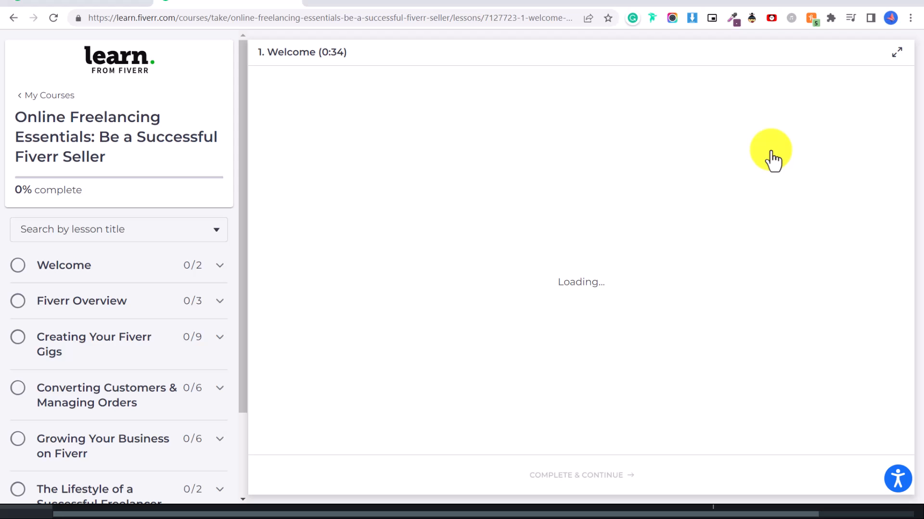
click(64, 265)
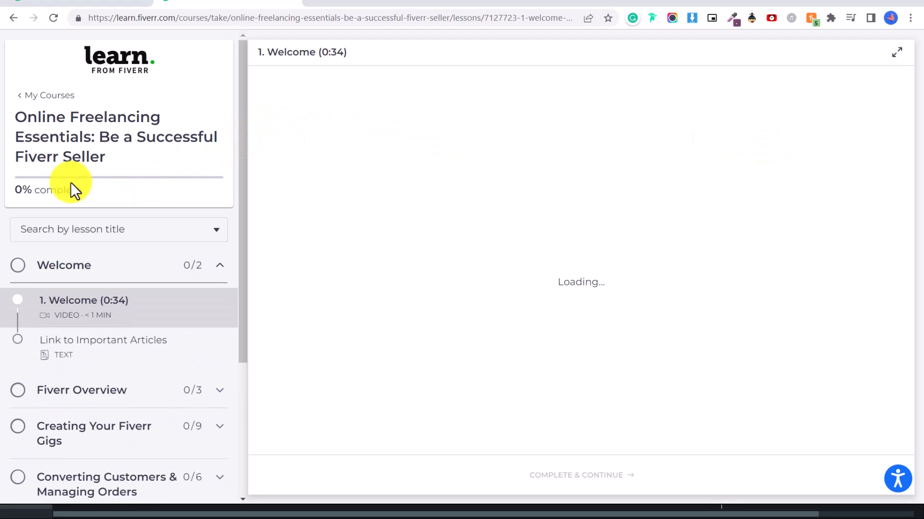
click(268, 434)
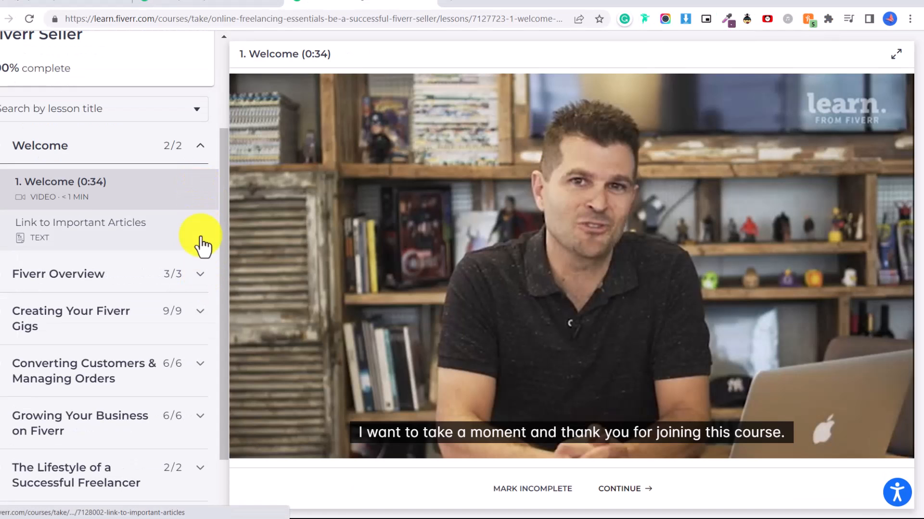
Check chapter progress in the sidebar and finish the Final Quiz to complete the course
click(201, 145)
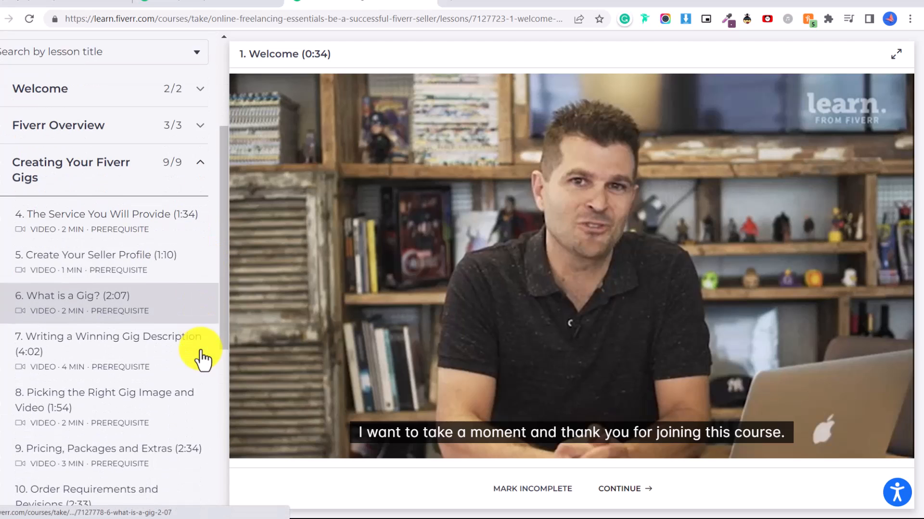
scroll(down, 3)
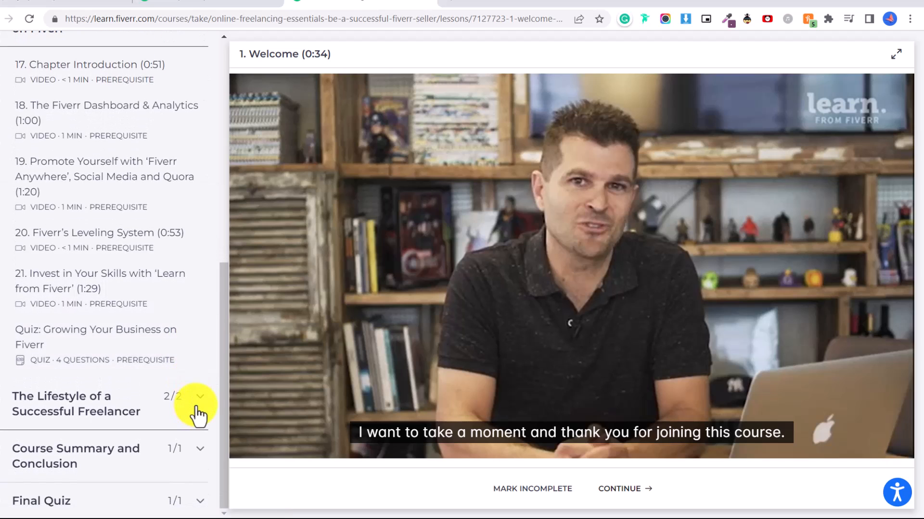
click(200, 395)
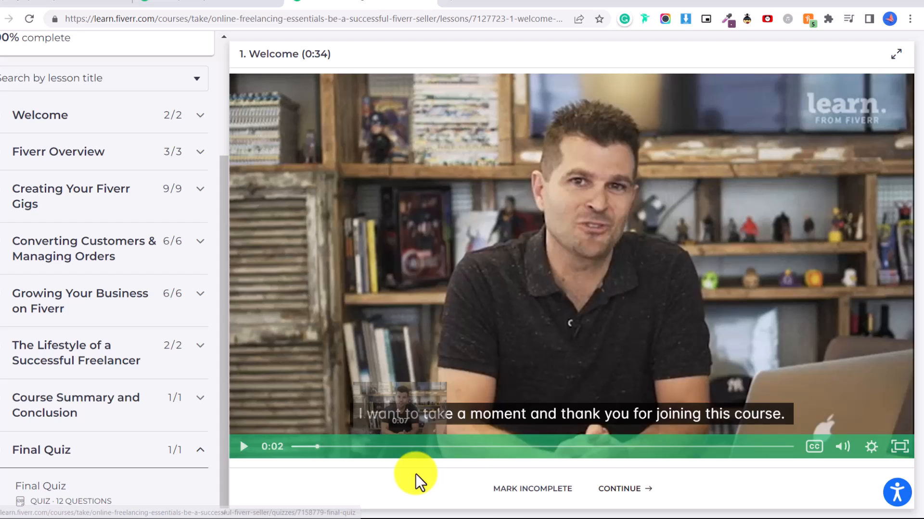
click(624, 489)
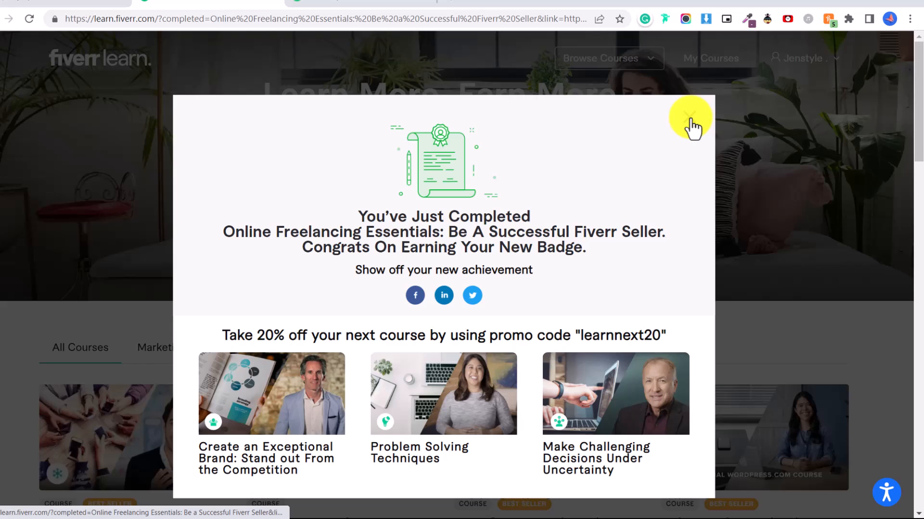
Dismiss the completion message, confirm the badge on your profile, and return to Fiverr Learn
click(690, 116)
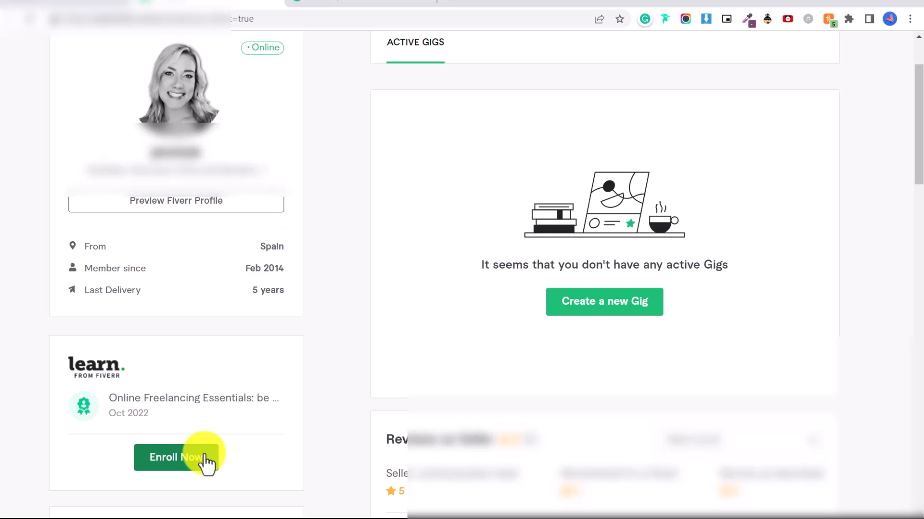
click(177, 458)
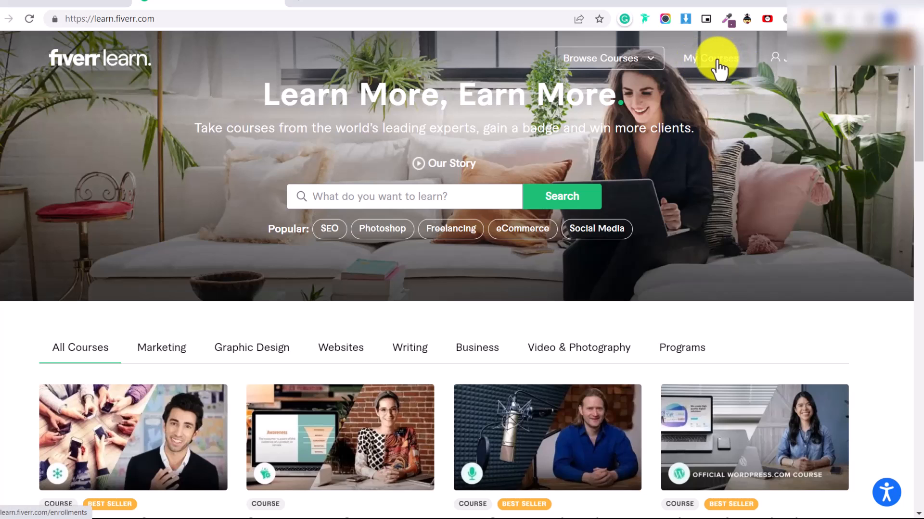
Go to My Courses to see Online Freelancing Essentials listed as 100% complete
click(710, 58)
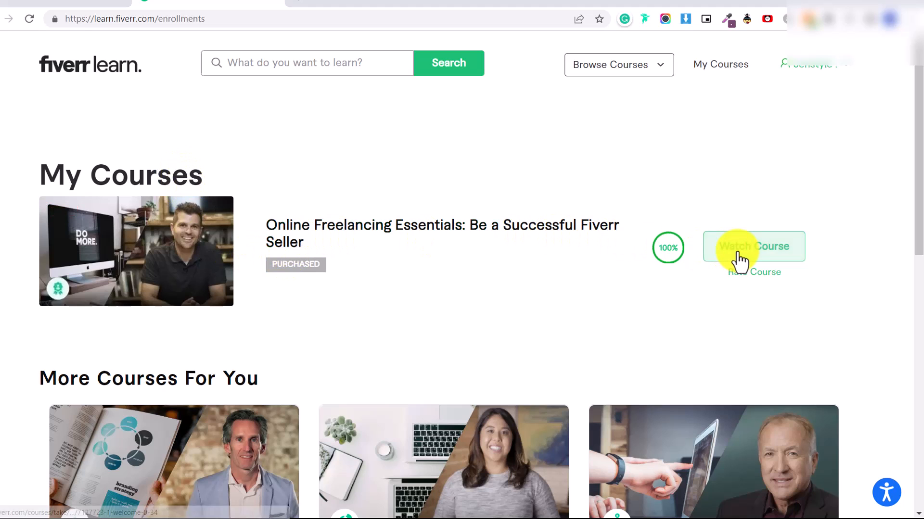
mouse_move(671, 259)
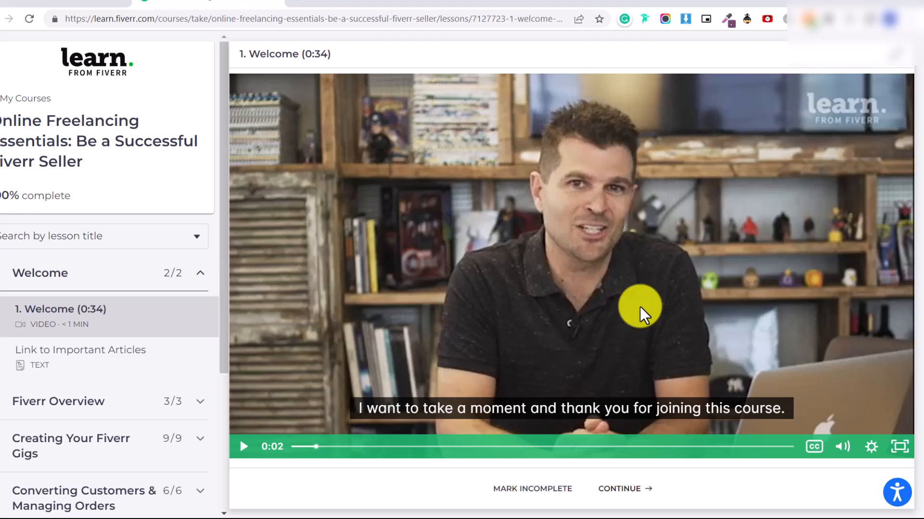
mouse_move(227, 259)
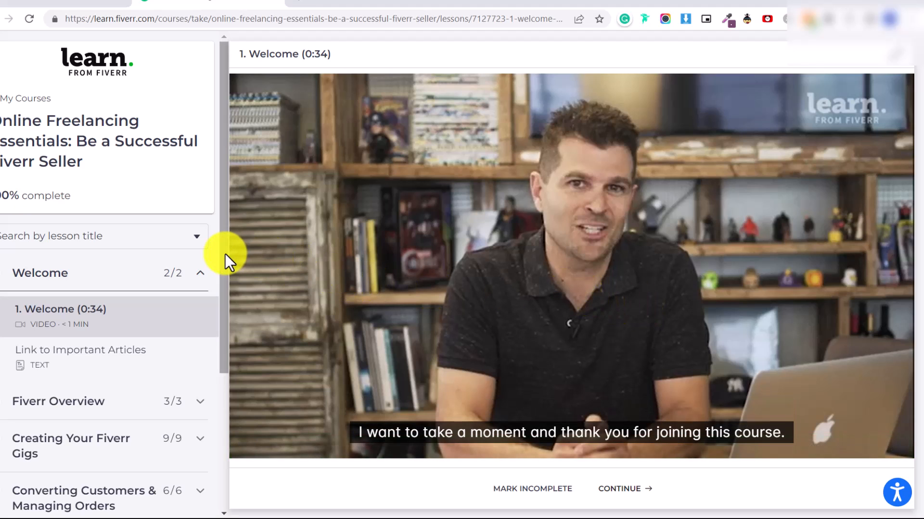